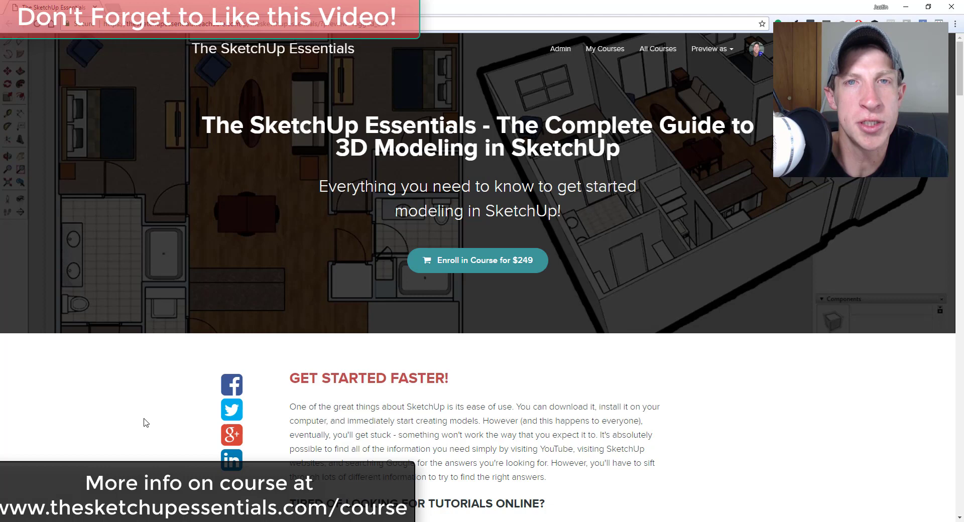
Step: Start a Medeek stemwall foundation, accepting the stemwall, post-and-beam, rectangle options
scroll("down", 3)
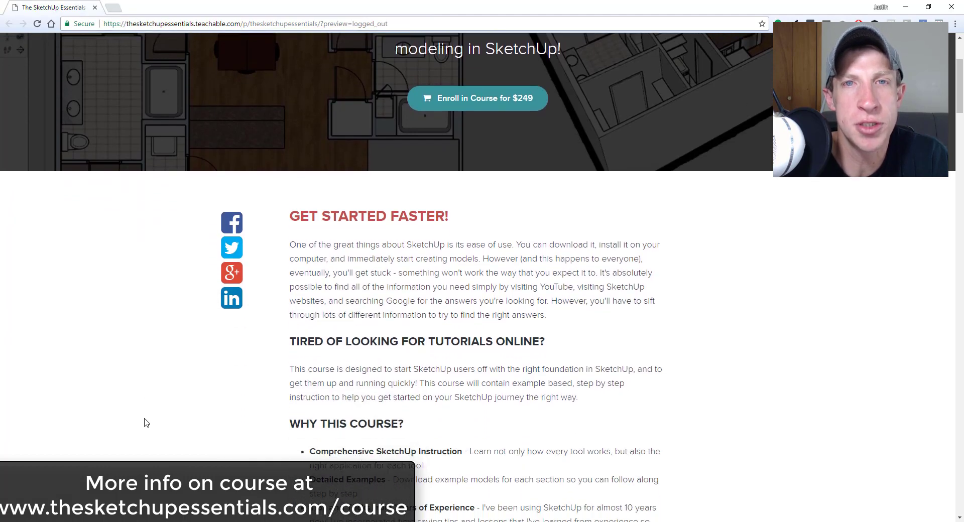
scroll("down", 3)
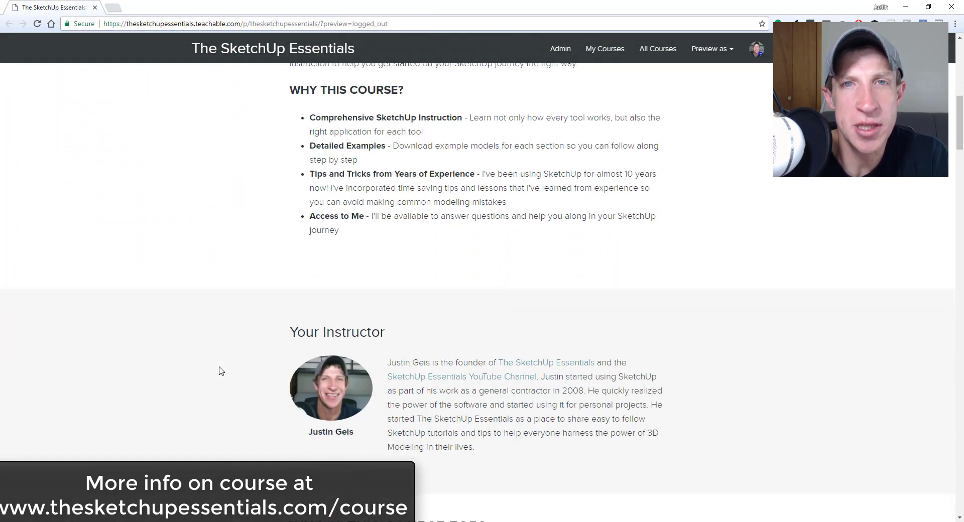
scroll("down", 3)
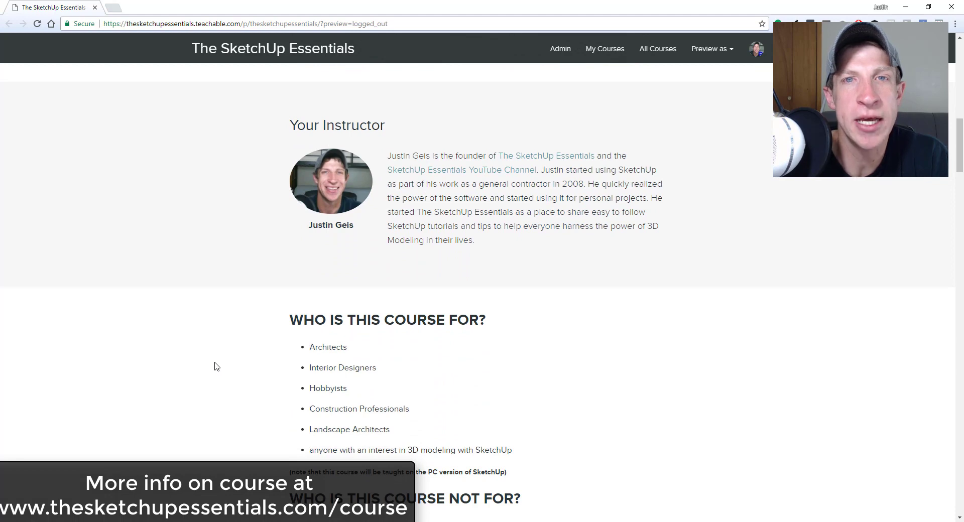
scroll("down", 3)
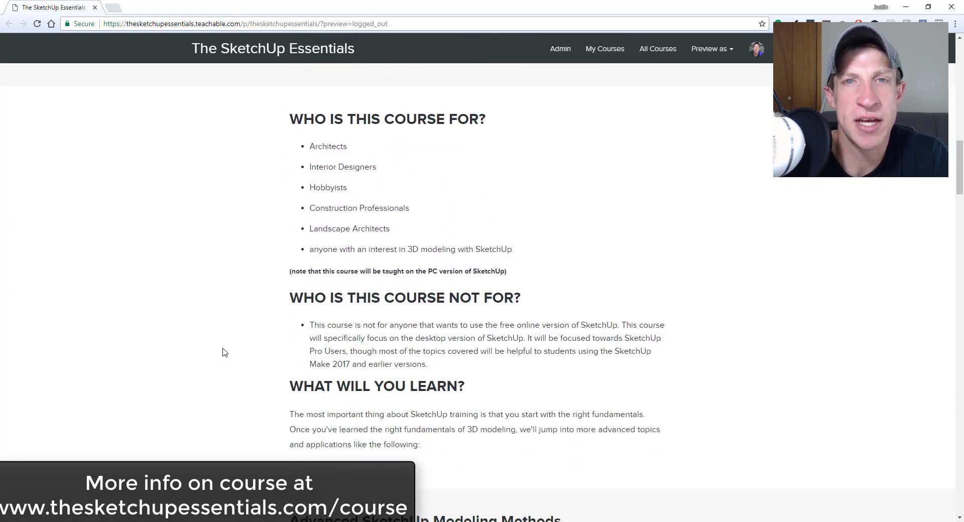
scroll("down", 3)
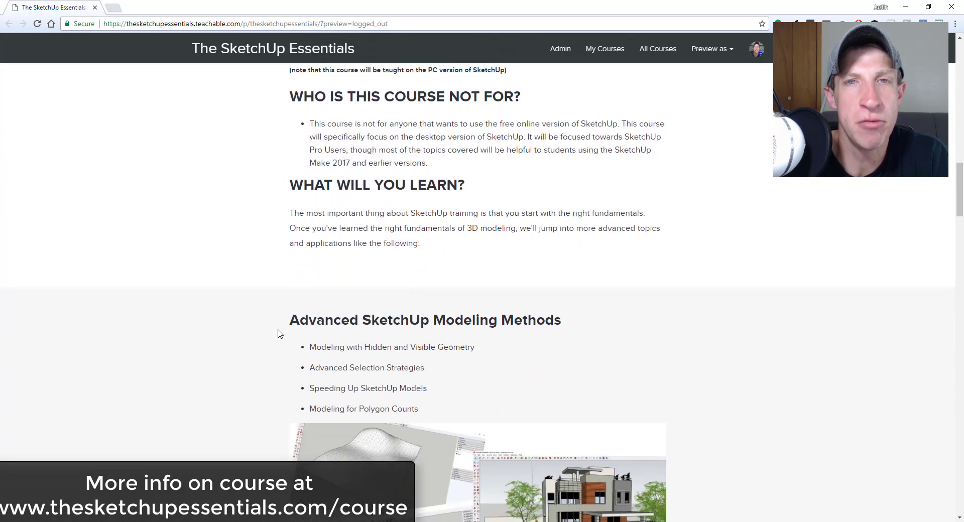
scroll("down", 3)
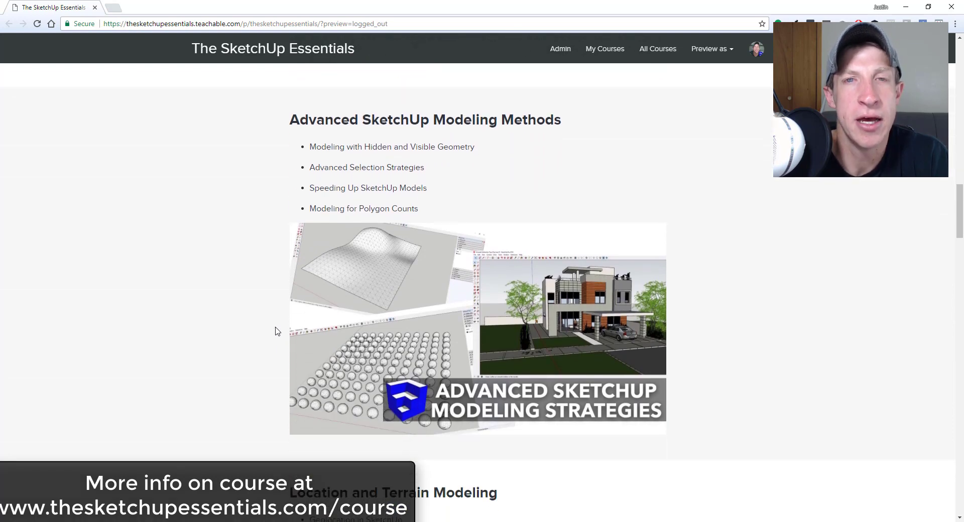
scroll("down", 3)
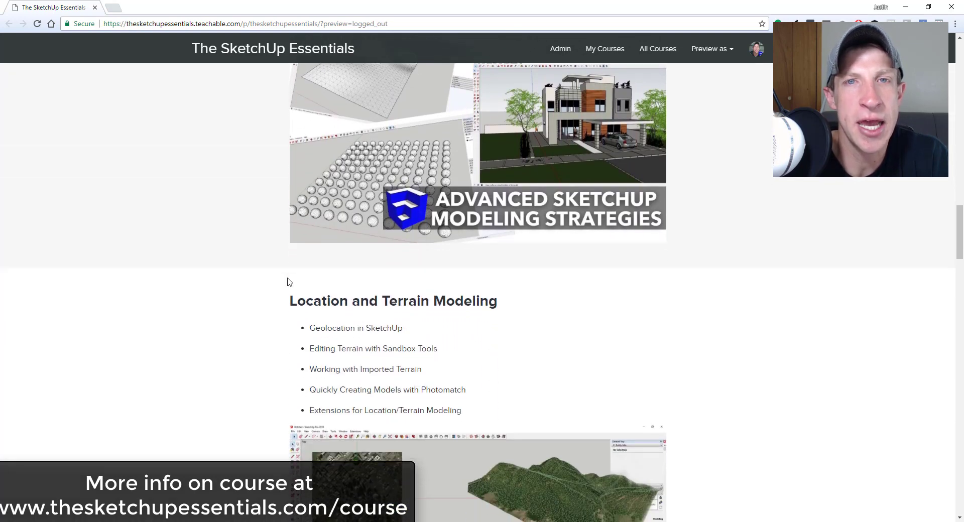
scroll("down", 3)
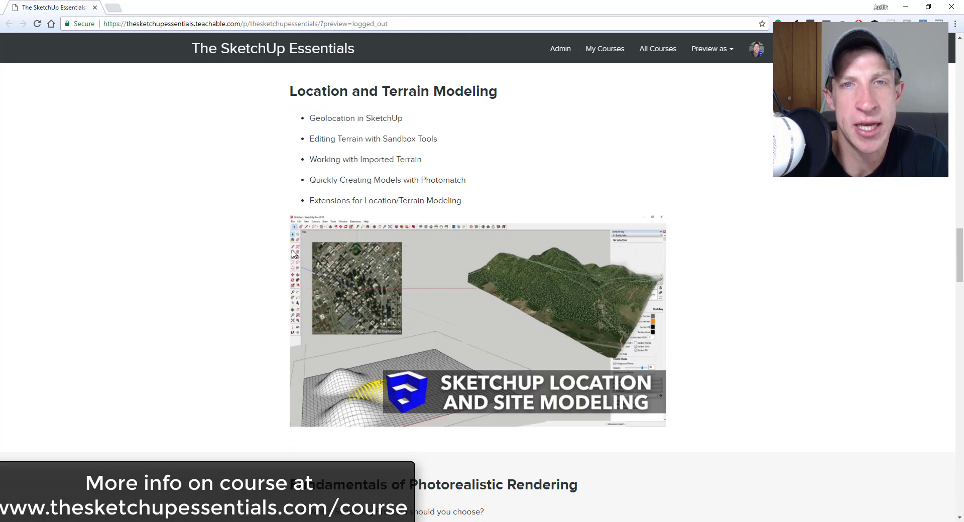
scroll("down", 3)
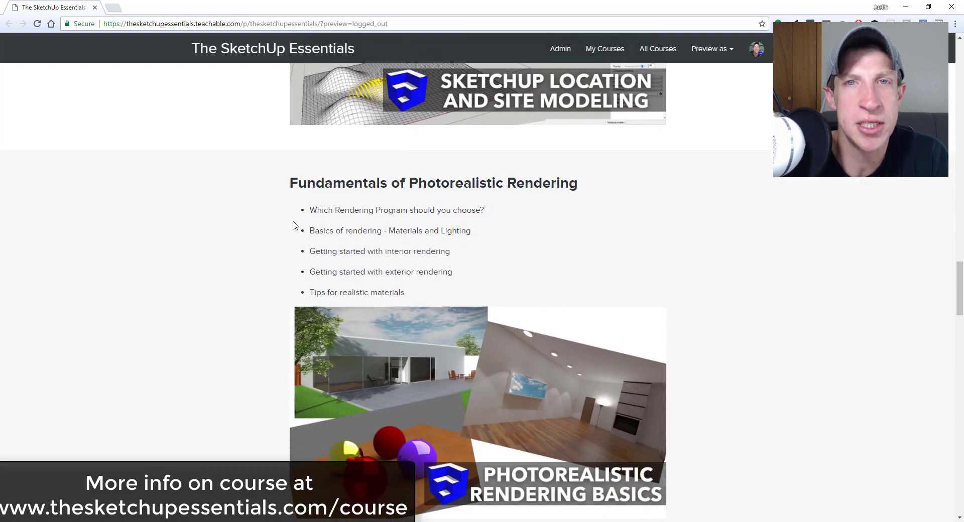
scroll("down", 3)
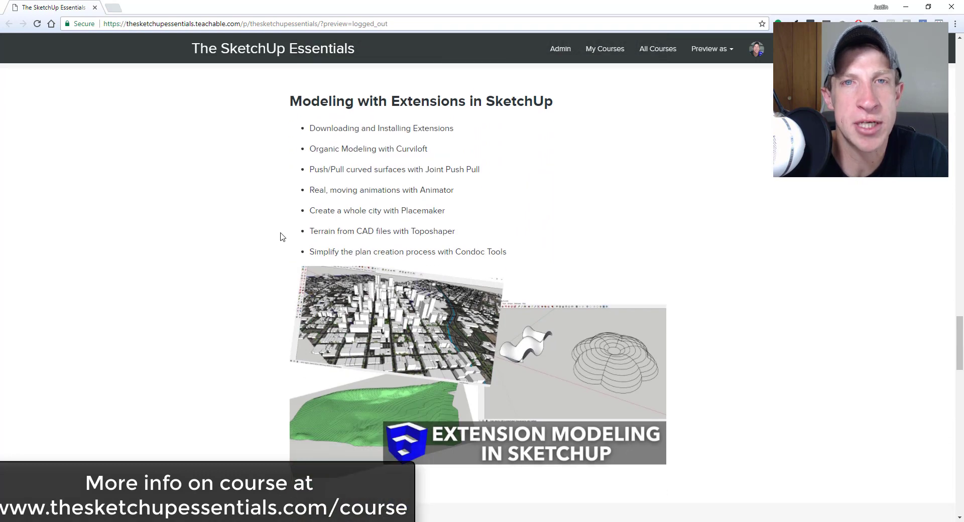
scroll("down", 3)
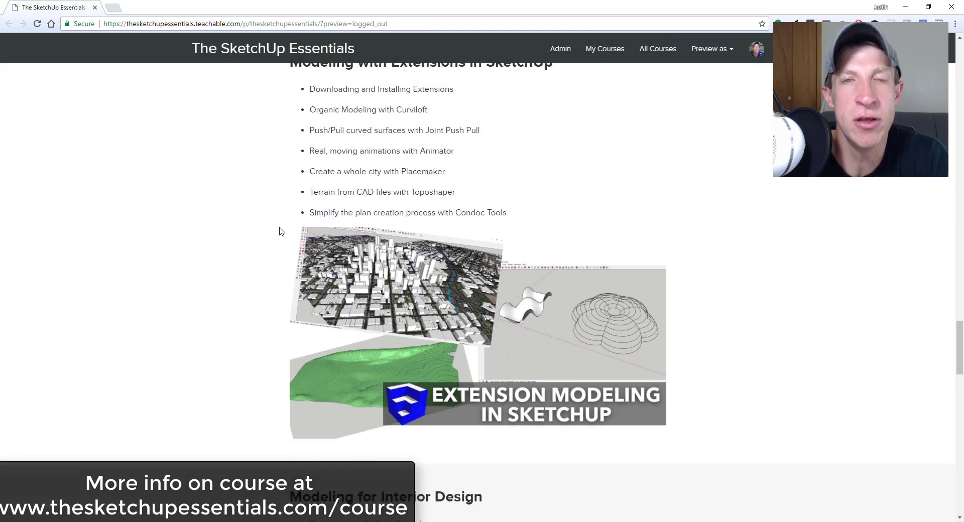
scroll("down", 3)
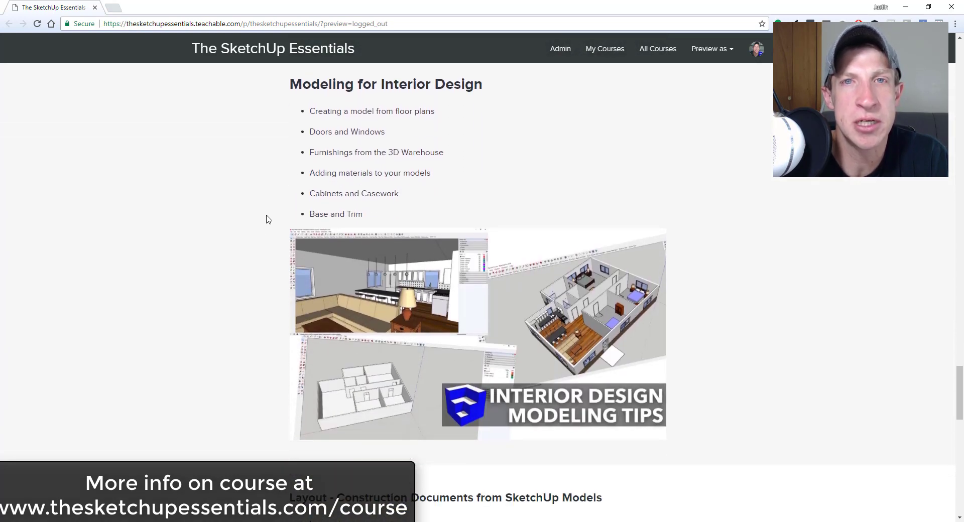
scroll("down", 3)
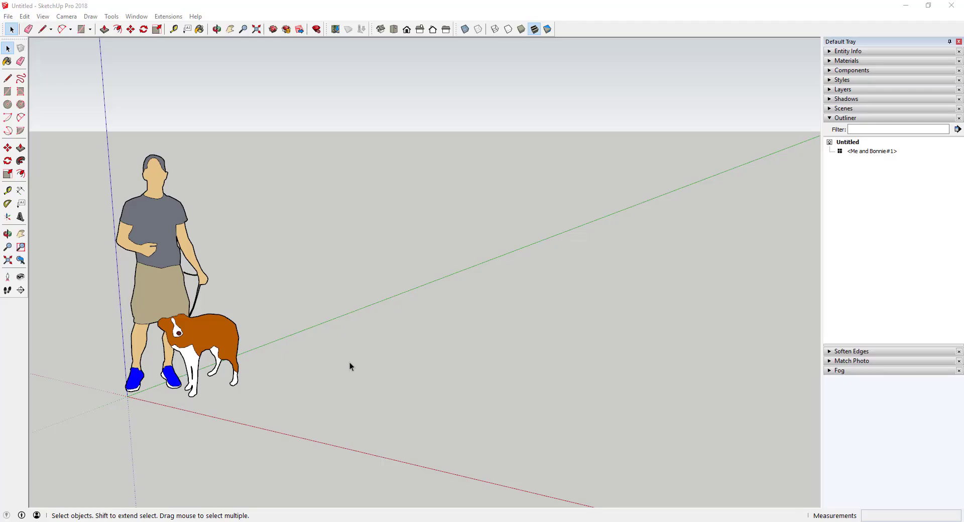
scroll("down", 3)
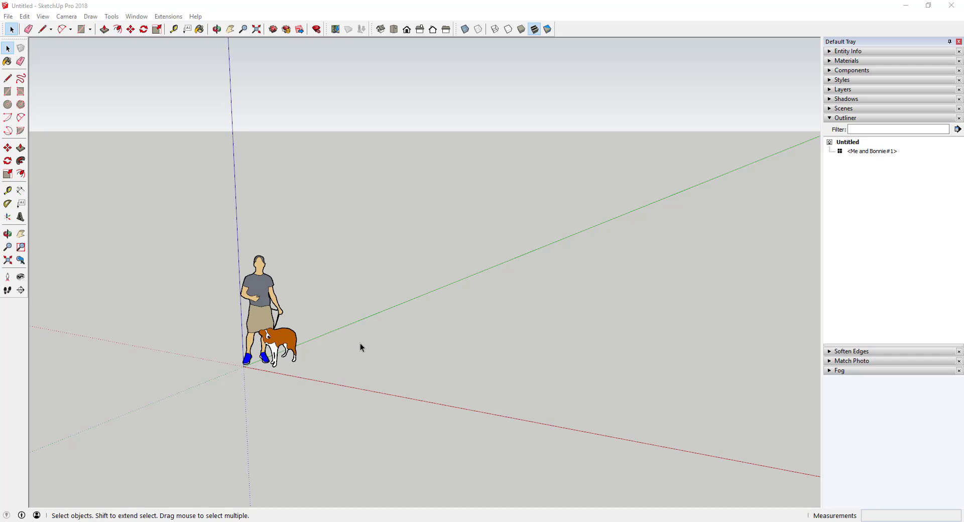
mouse_move(363, 351)
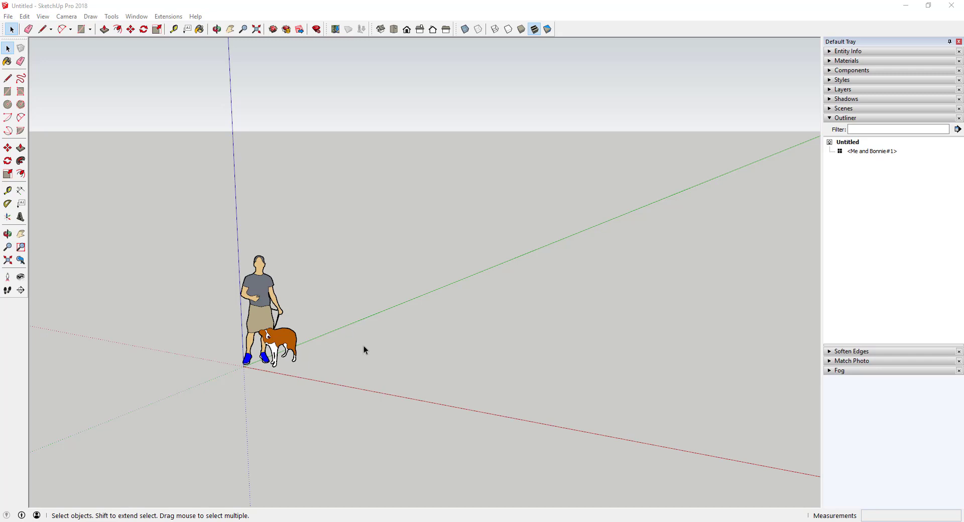
mouse_move(469, 381)
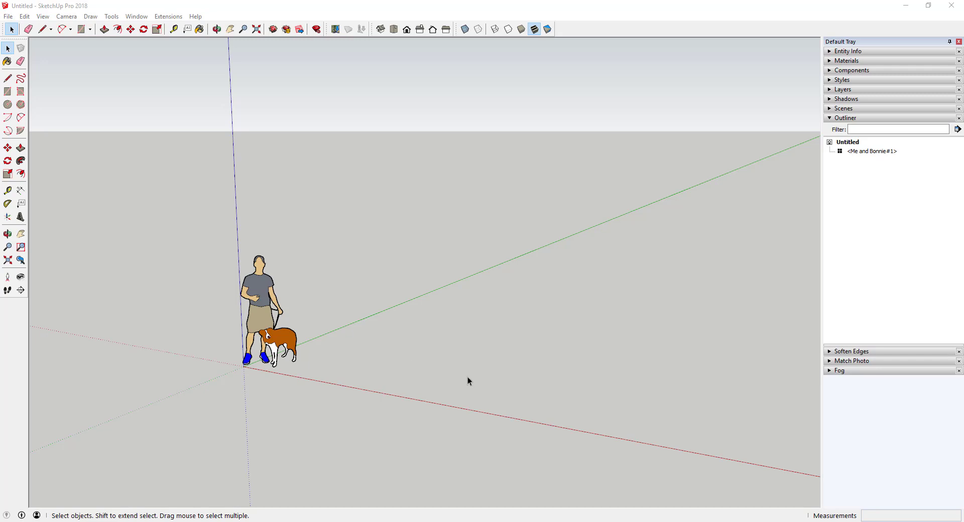
left_click(68, 78)
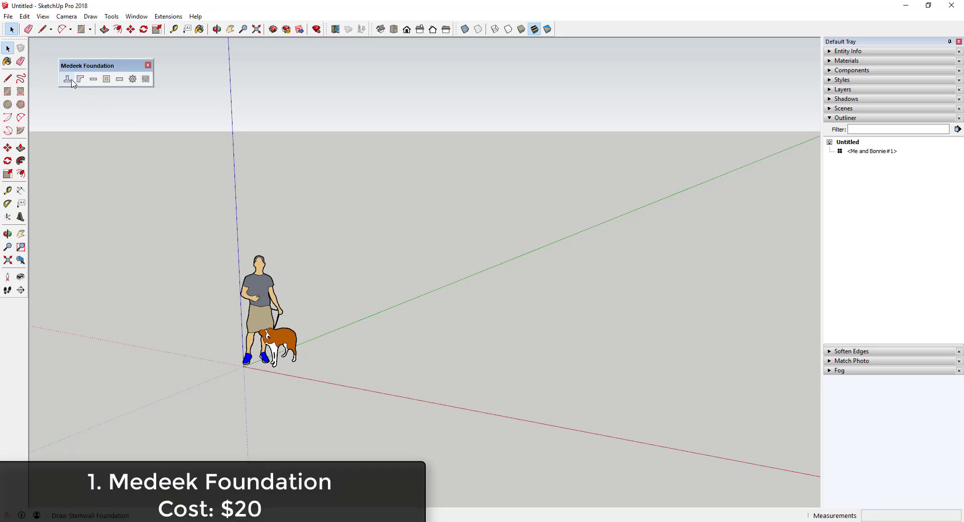
mouse_move(68, 78)
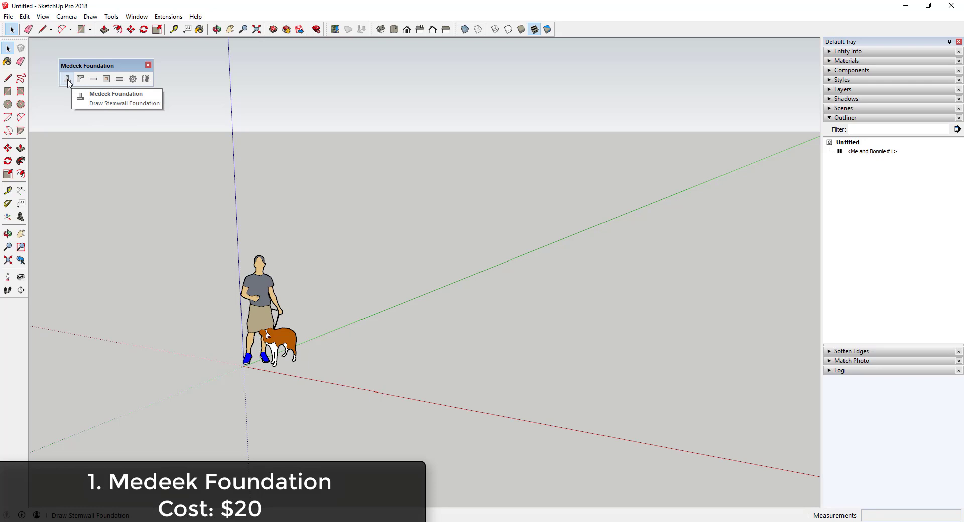
left_click(67, 78)
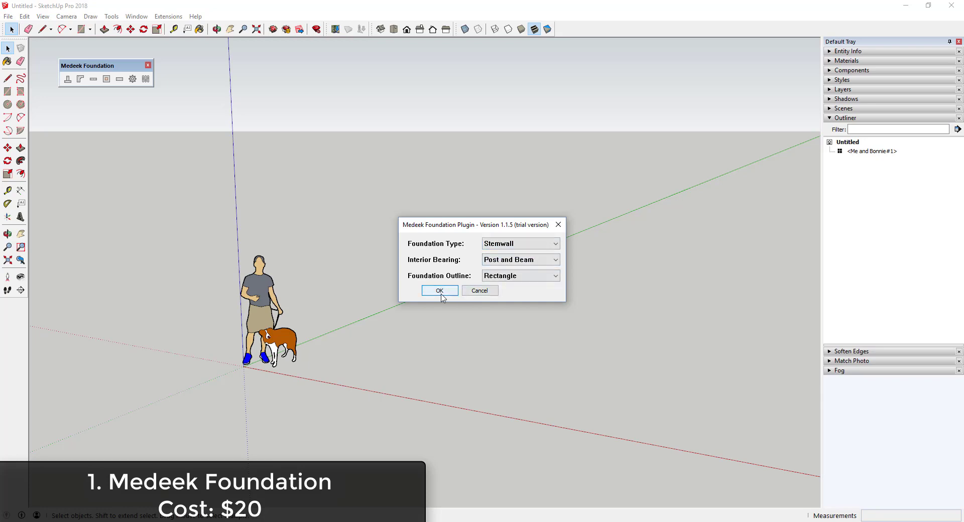
left_click(439, 291)
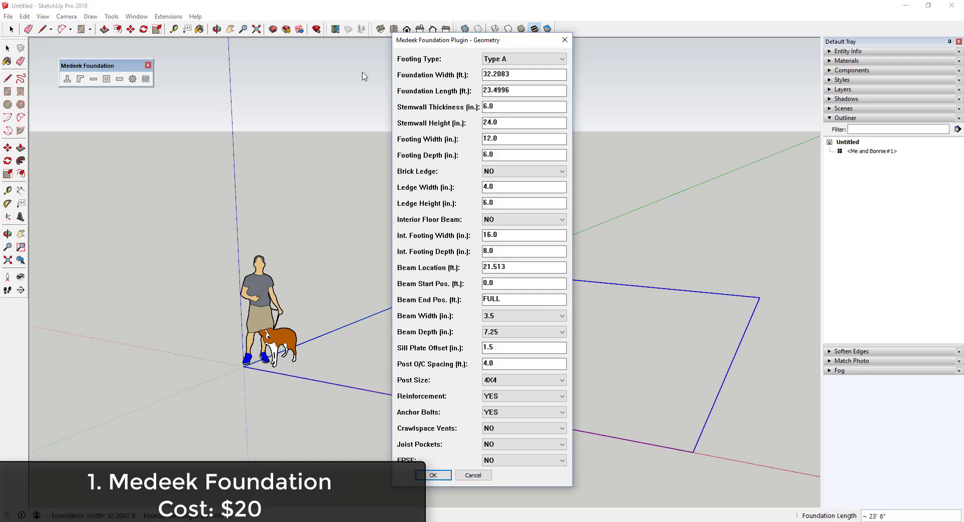
Step: Accept the Geometry, Rebar and Anchor Bolts defaults and acknowledge the 28-foot trial limit
left_click(523, 171)
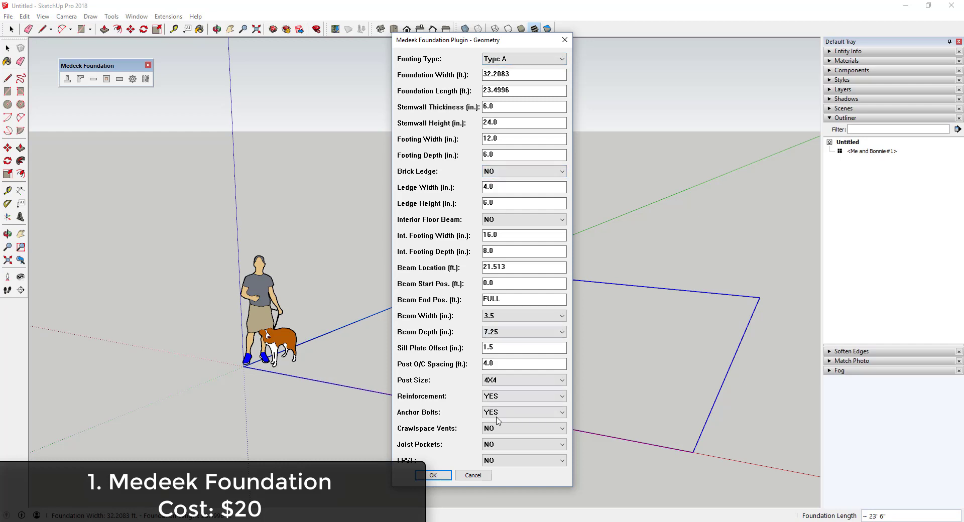
left_click(432, 475)
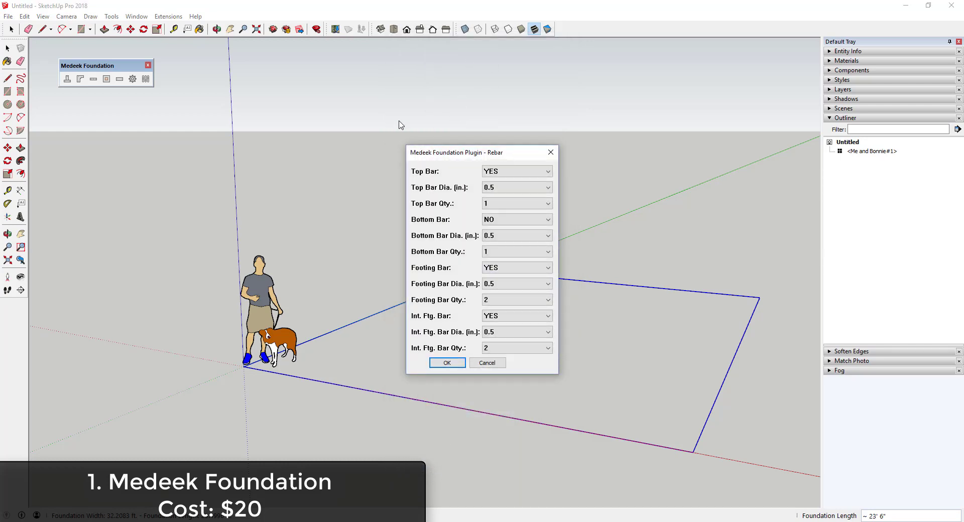
left_click(447, 362)
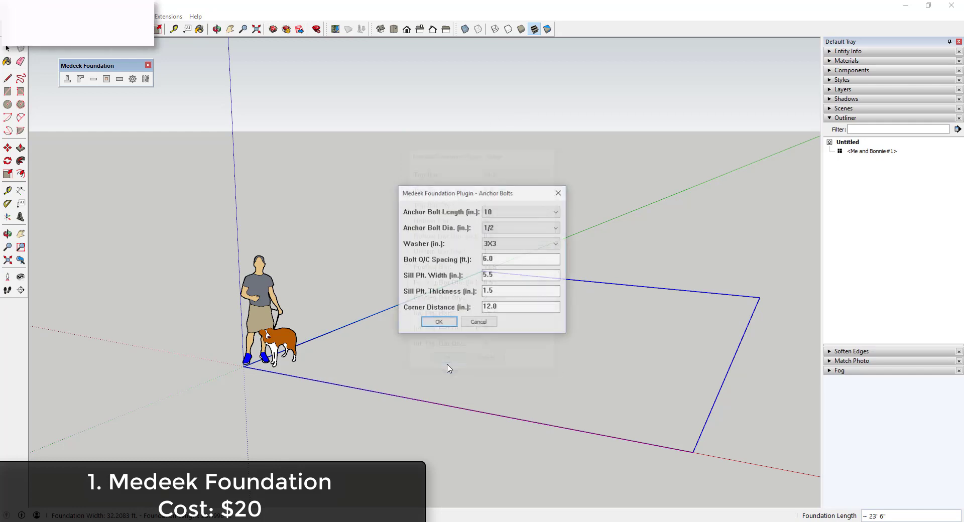
left_click(439, 321)
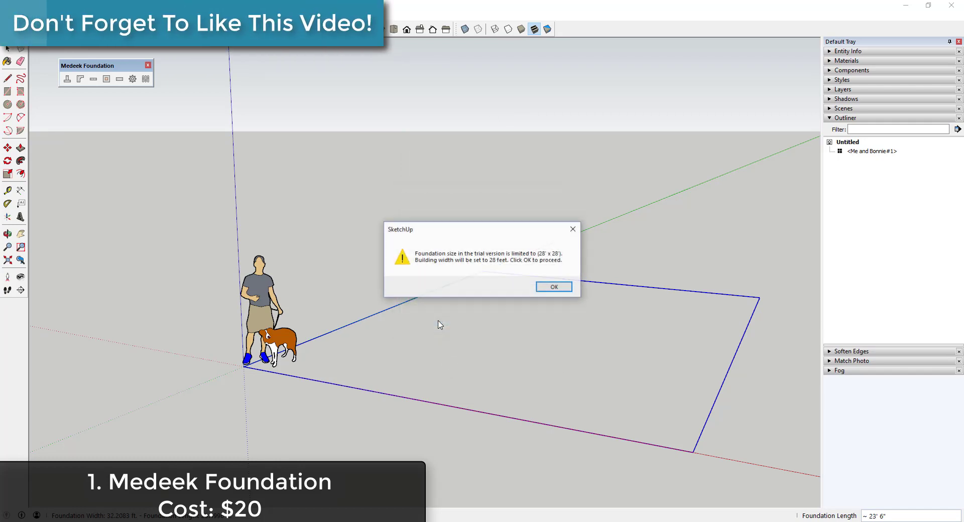
left_click(553, 287)
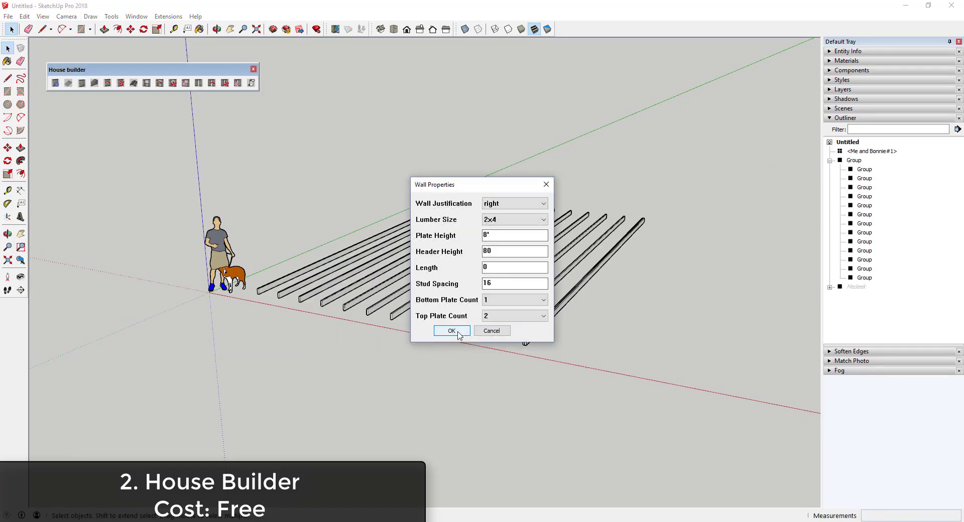
Step: Confirm House Builder's wall framing properties, dismiss the not-a-wall message and begin the roof points
left_click(451, 331)
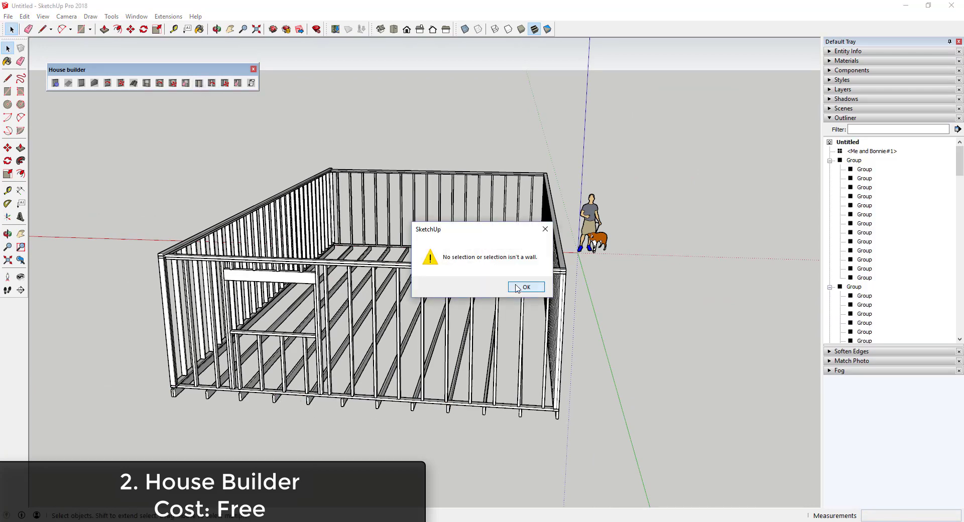
left_click(525, 287)
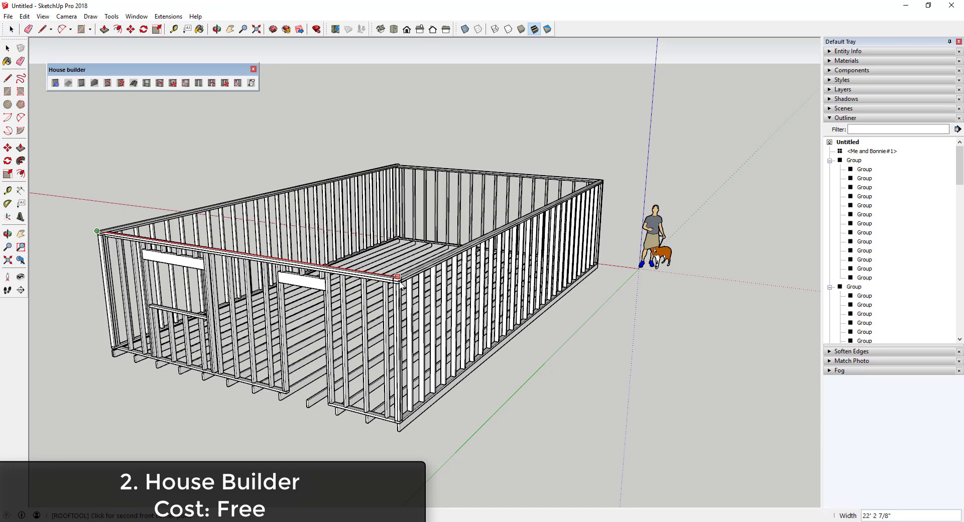
left_click(397, 277)
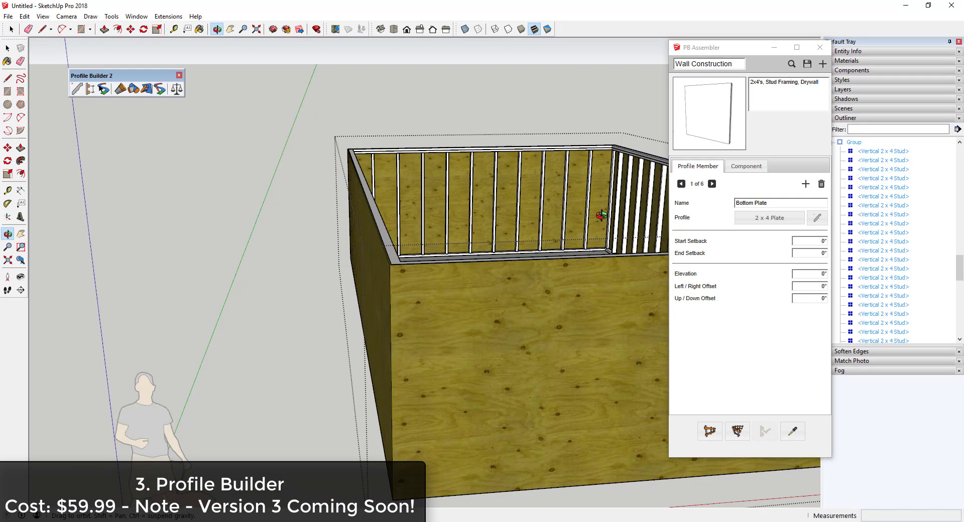
Step: Explode the sheathed wall group from the Outliner after applying the Wall Construction assembly
right_click(886, 323)
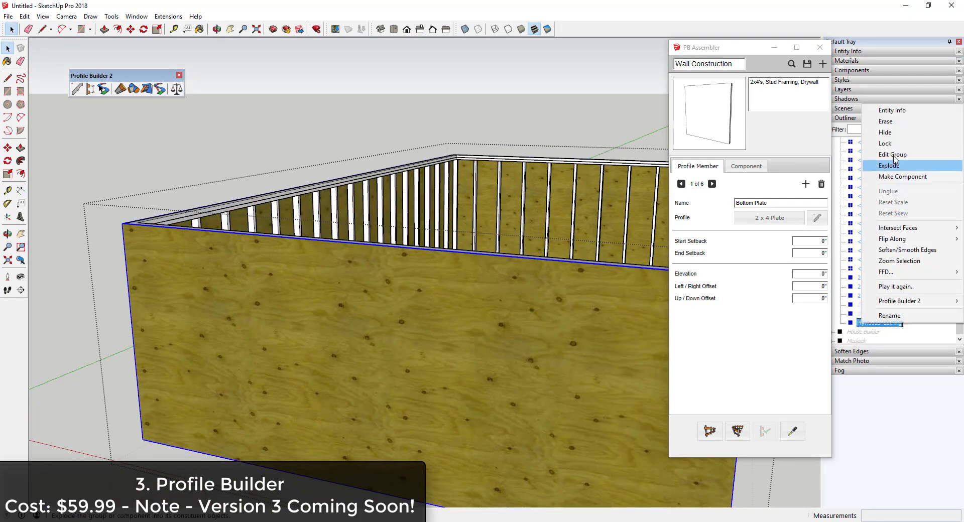
left_click(889, 164)
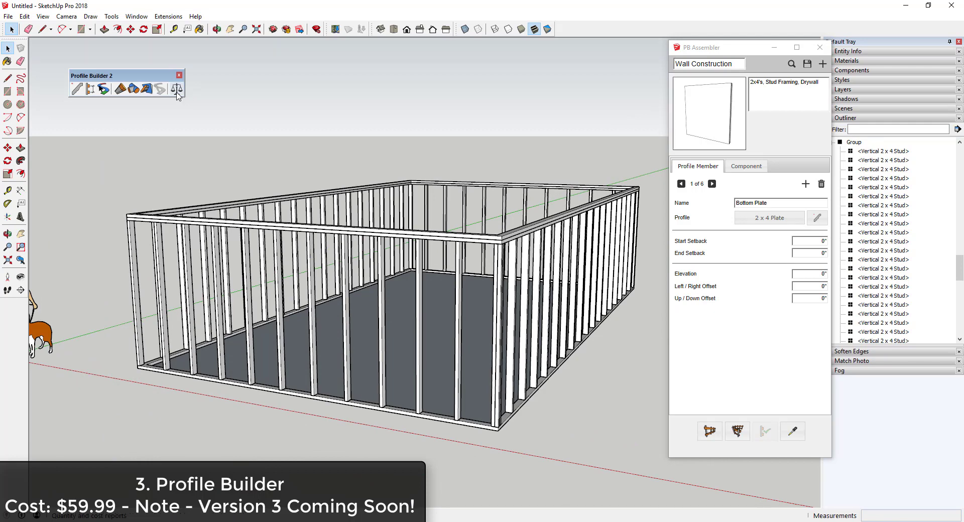
left_click(177, 88)
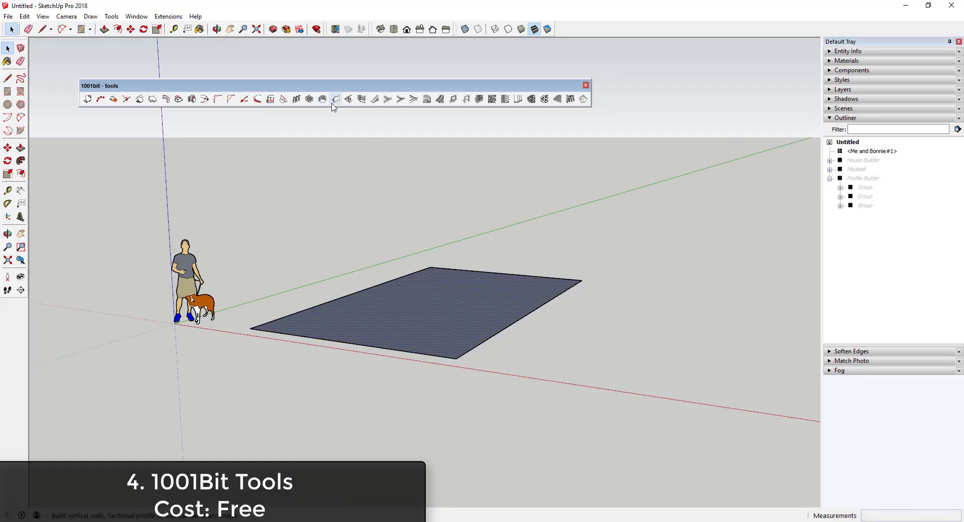
Step: Build 1001bit walls on the rectangle, cut an opening at a picked wall point and add a single-flight staircase
left_click(335, 99)
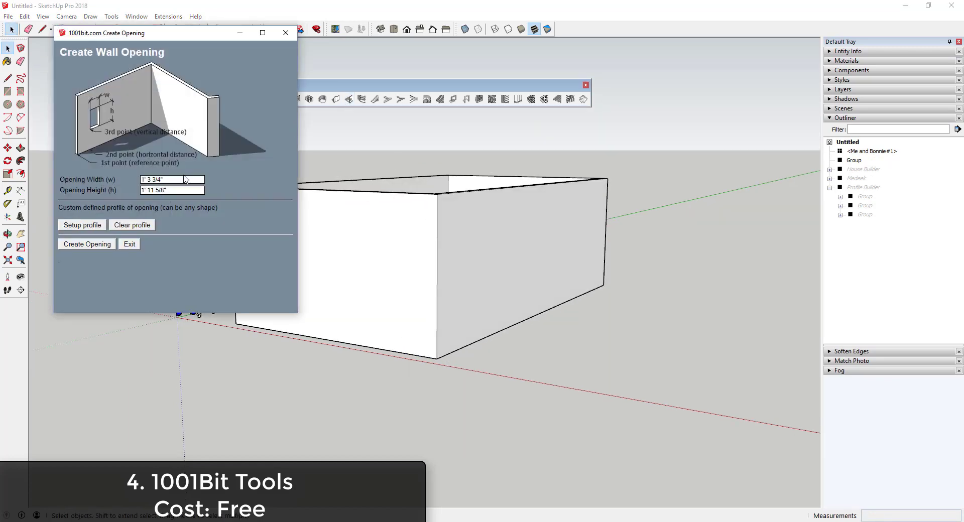
left_click(86, 244)
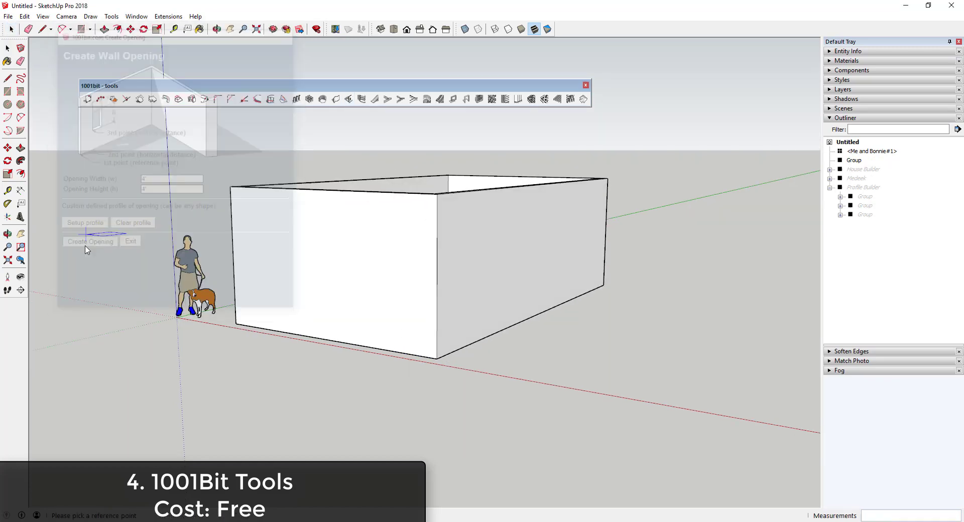
left_click(90, 241)
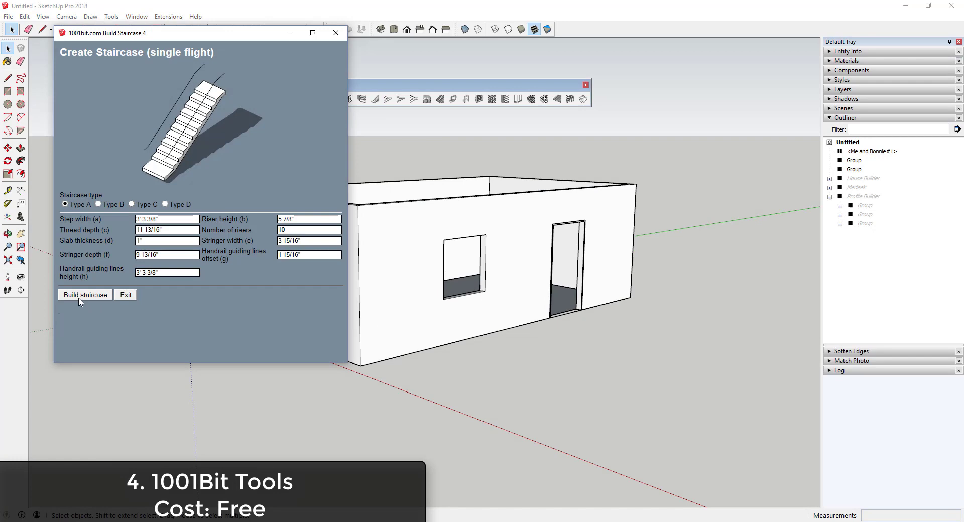
left_click(84, 294)
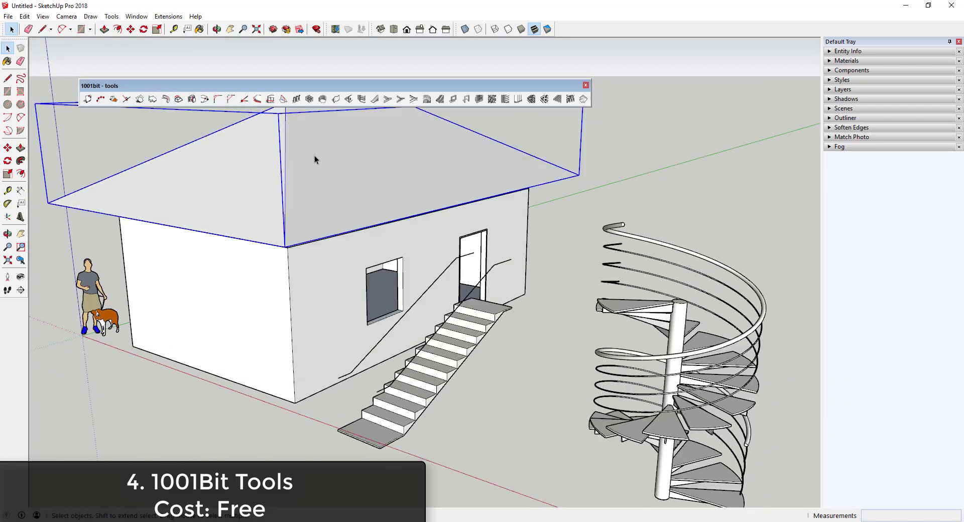
Step: Add a hipped roof to the selected box via Extensions > Roof and confirm the mansard roof settings
left_click(167, 16)
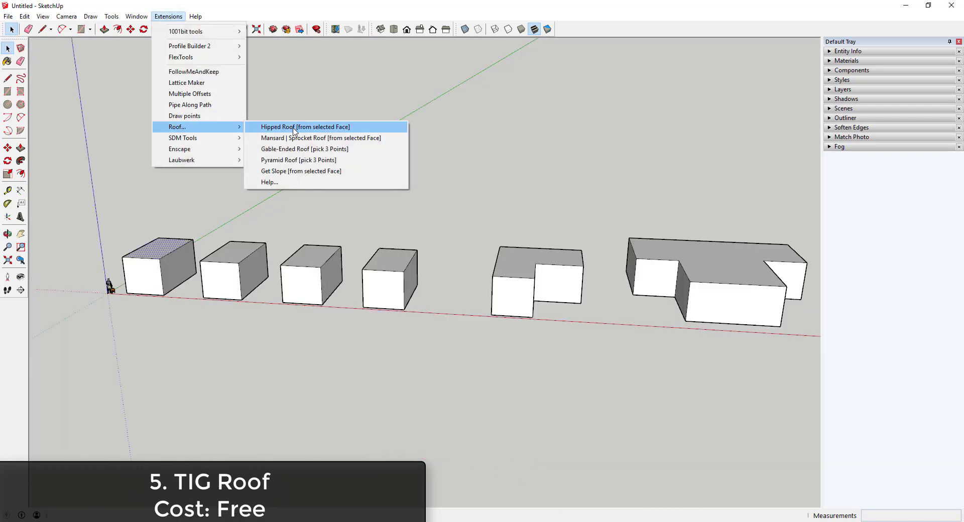
left_click(305, 127)
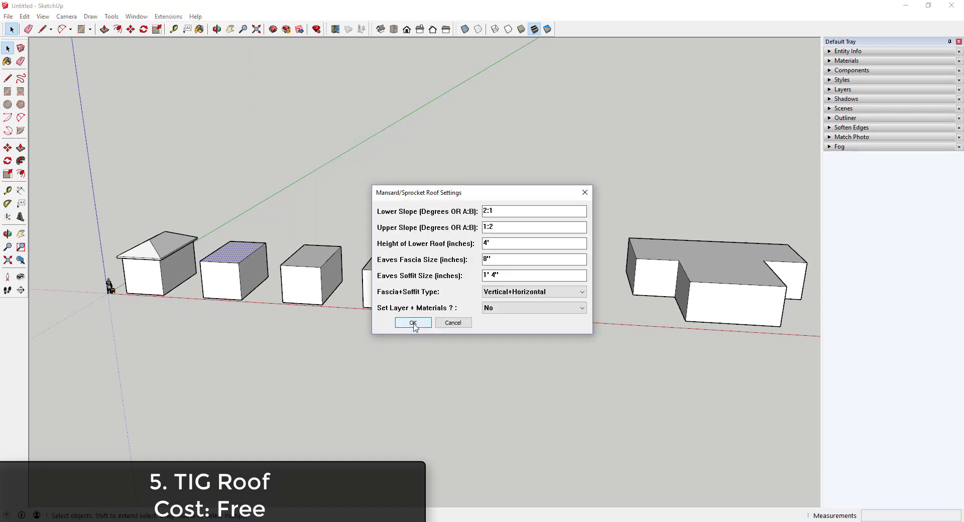
left_click(412, 323)
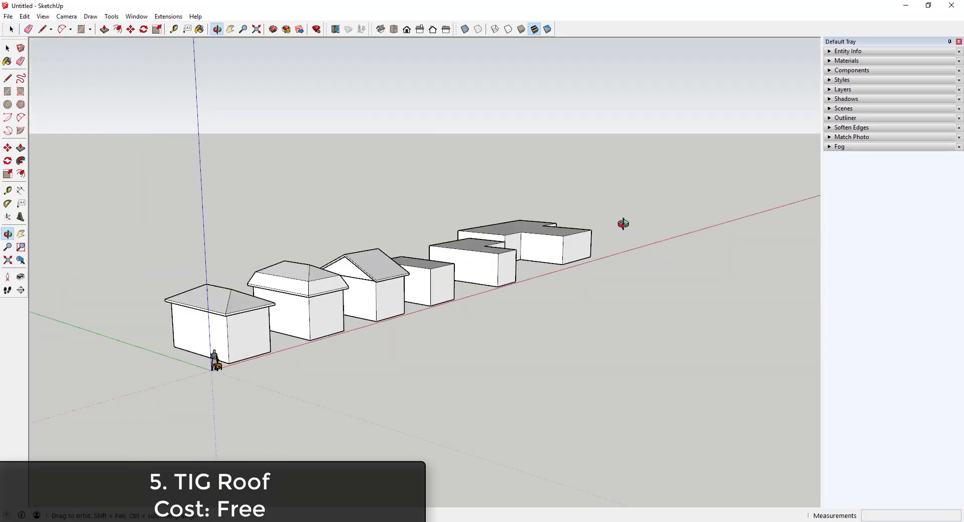
Step: Choose another roof type from Extensions > Roof and confirm its settings for the T-shaped building
left_click(168, 17)
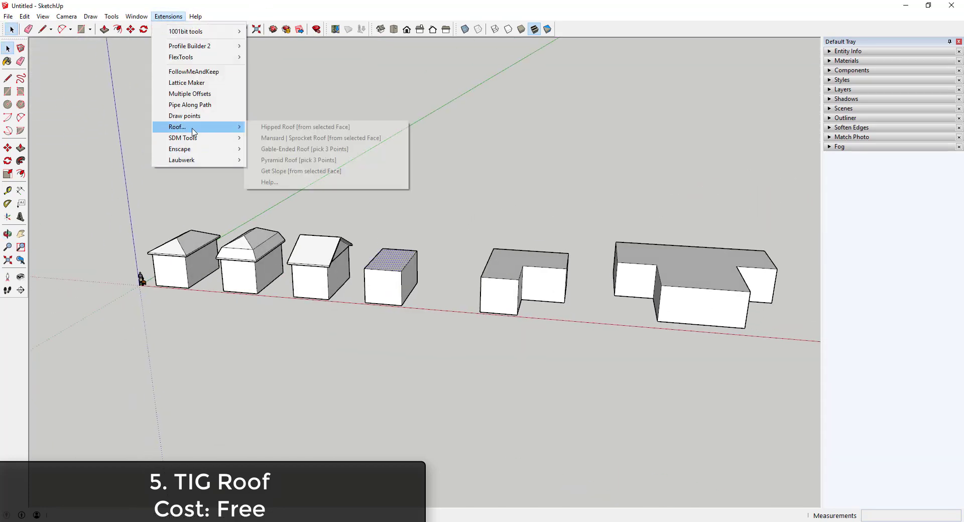
left_click(297, 160)
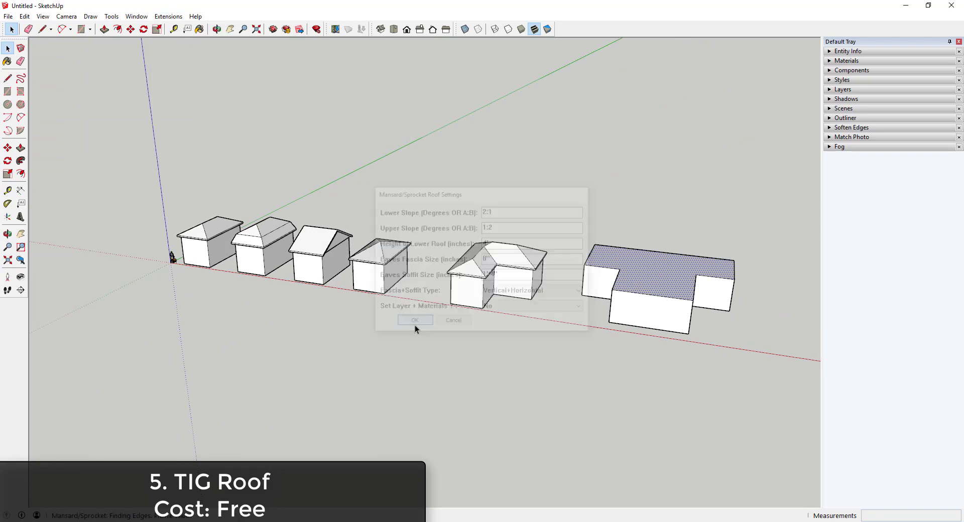
left_click(414, 319)
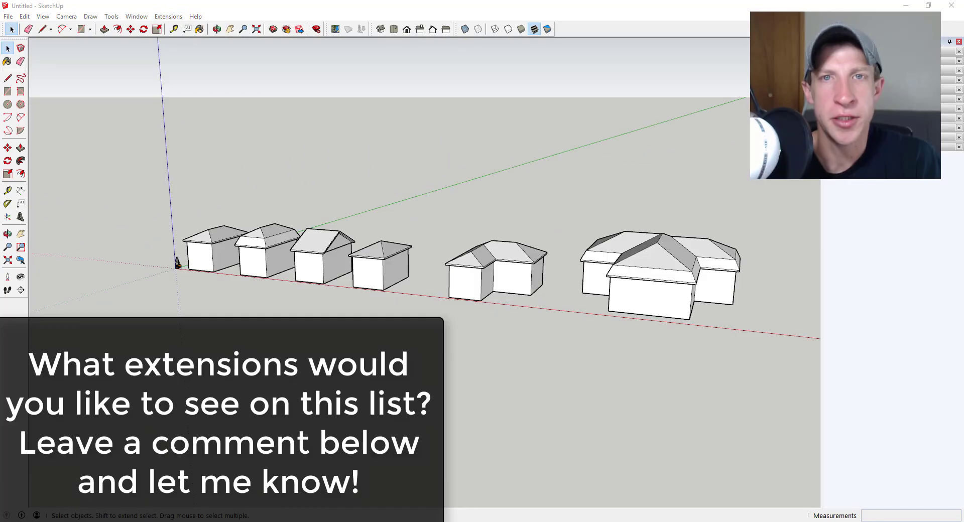